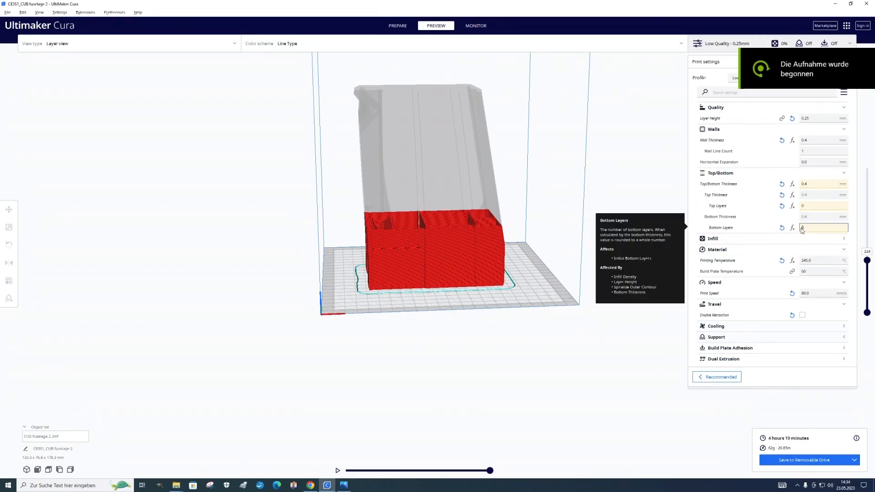
Slice the fuselage with the updated layer settings and inspect the first layers.
{"action": "type", "text": "2"}
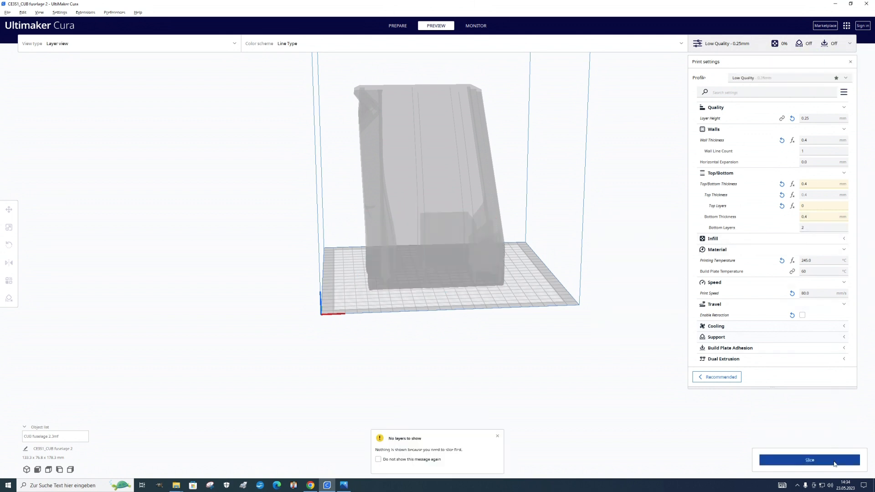
{"action": "left_click", "coordinate": [810, 460]}
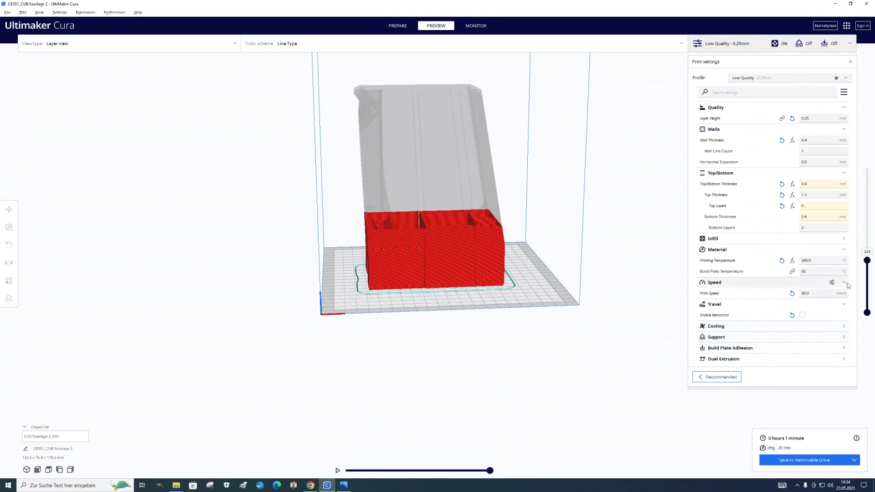
{"action": "left_click_drag", "start_coordinate": [866, 259], "coordinate": [866, 295]}
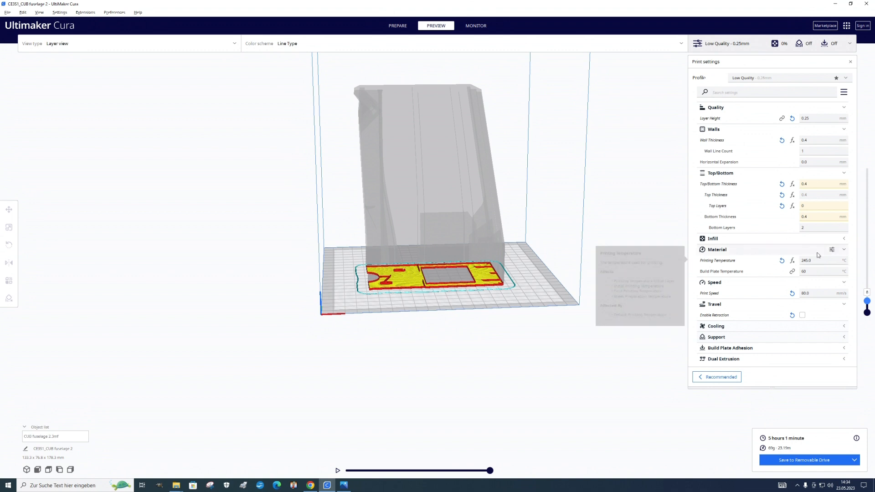
Set bottom layers to zero, re-slice for a 4 h 19 min estimate and show all layers.
{"action": "left_click", "coordinate": [822, 227]}
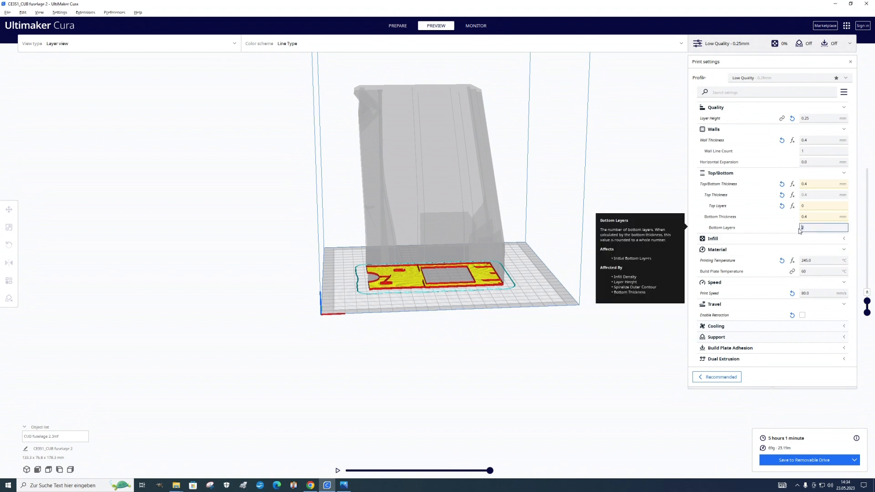
{"action": "type", "text": "4"}
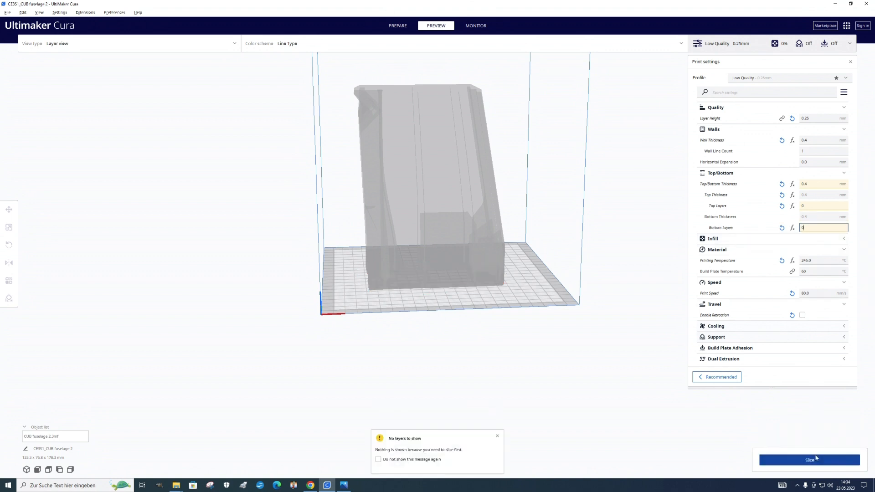
{"action": "left_click", "coordinate": [810, 460]}
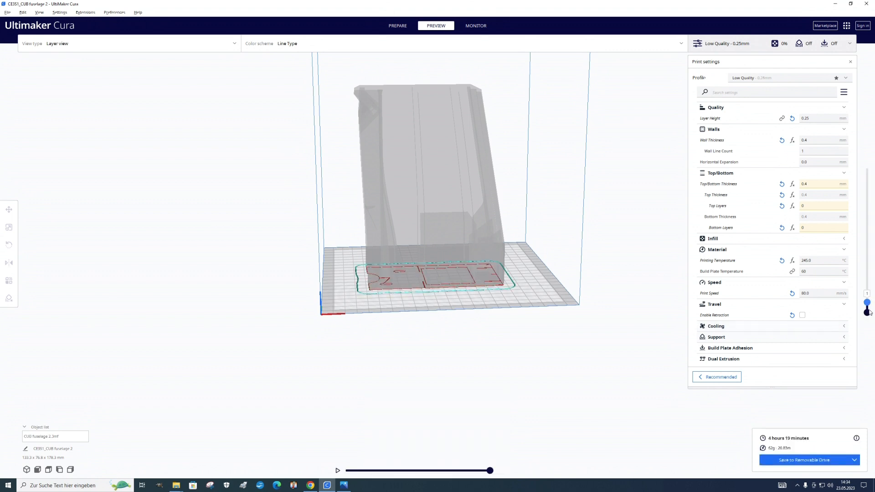
{"action": "left_click_drag", "start_coordinate": [867, 310], "coordinate": [867, 167]}
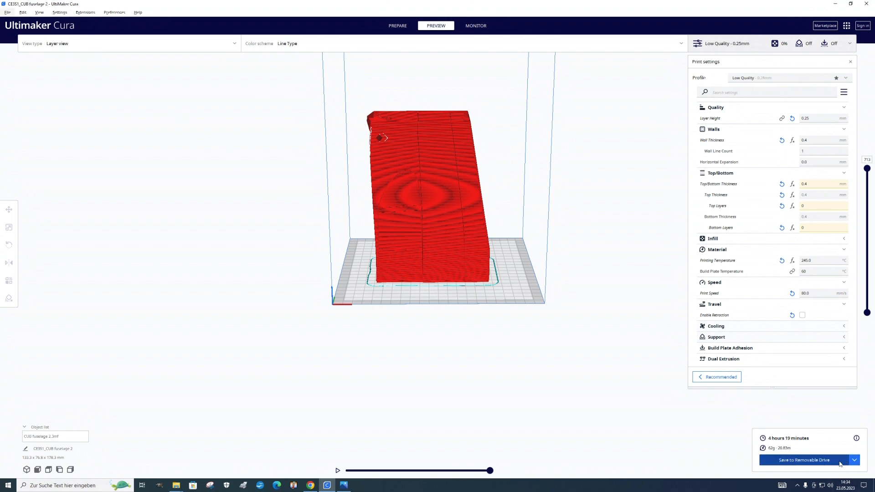
Save the fuselage G-code to the SD card and eject it.
{"action": "left_click", "coordinate": [804, 460]}
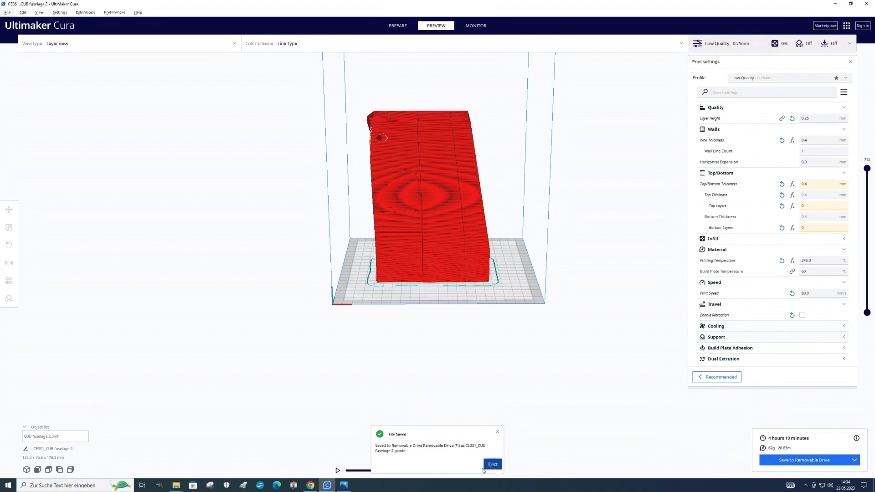
{"action": "left_click", "coordinate": [492, 463]}
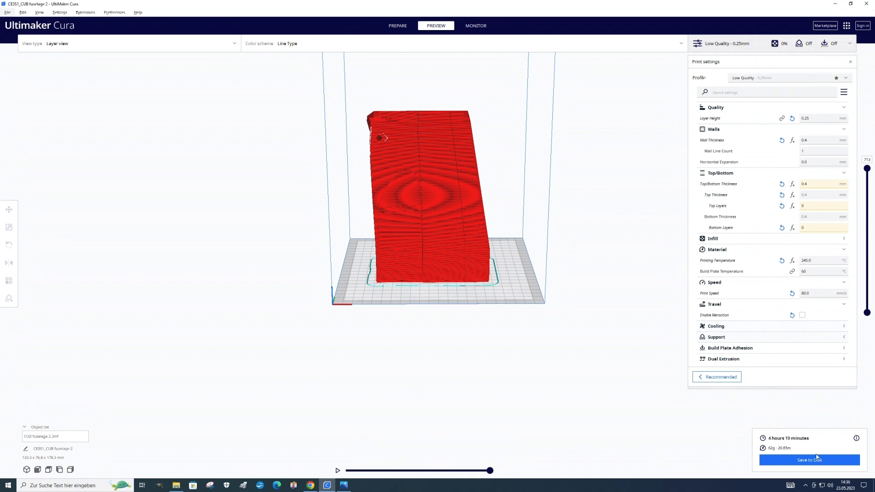
{"action": "left_click", "coordinate": [809, 460]}
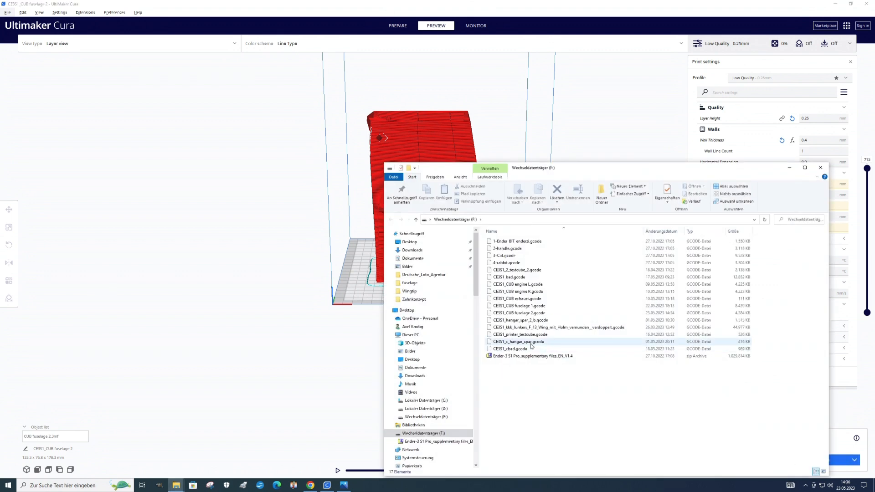
{"action": "left_click", "coordinate": [519, 320]}
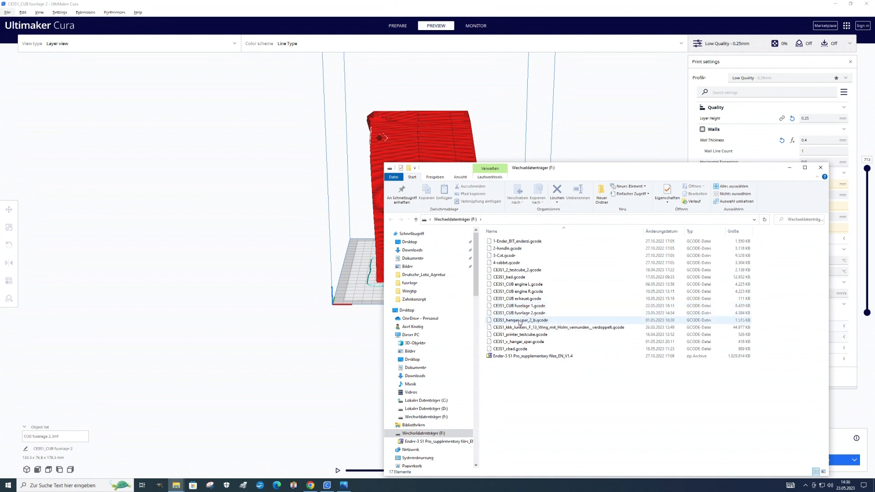
{"action": "left_click", "coordinate": [517, 313]}
{"action": "type", "text": "_2"}
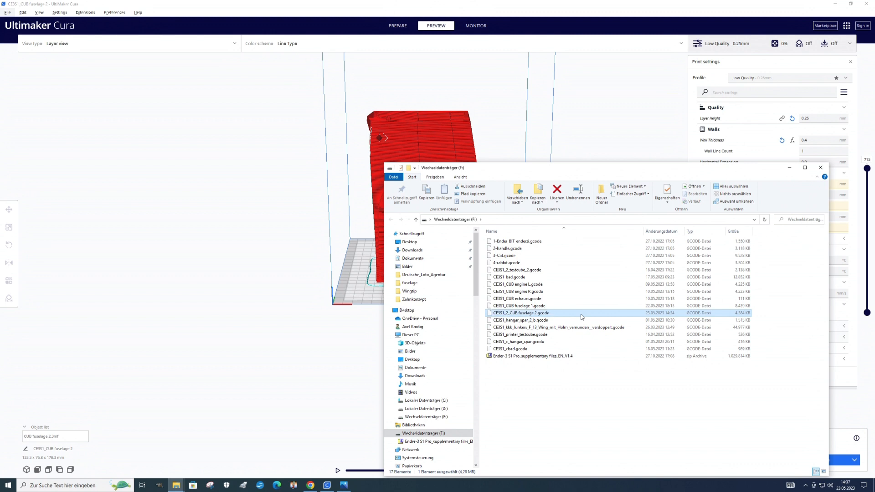
{"action": "mouse_move", "coordinate": [820, 167]}
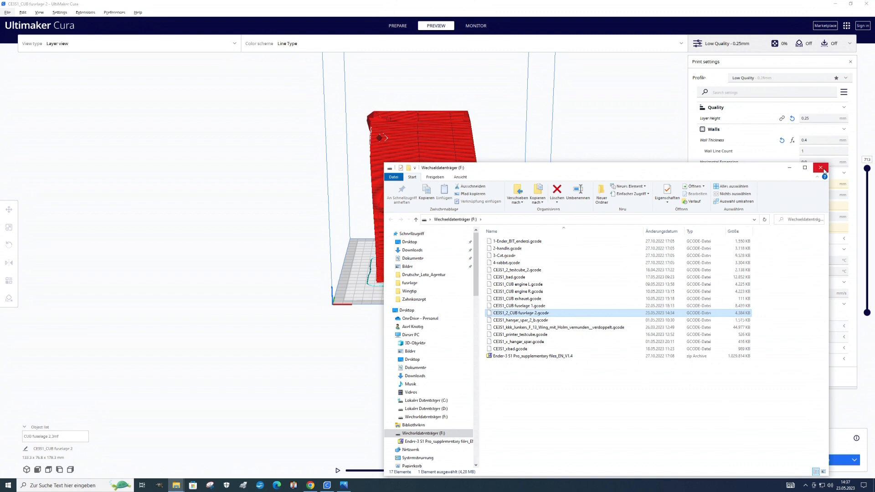
{"action": "left_click", "coordinate": [820, 168]}
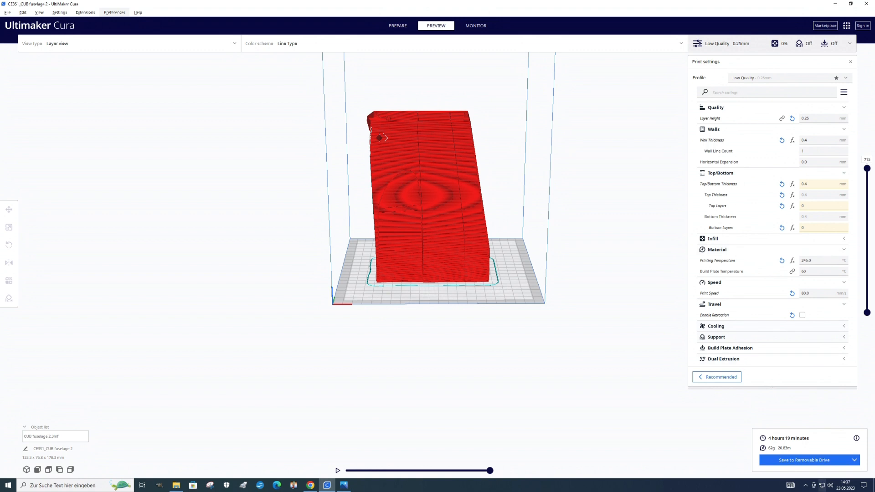
Make all settings visible in Preferences and set retraction distance to 0.01 mm.
{"action": "left_click", "coordinate": [114, 12]}
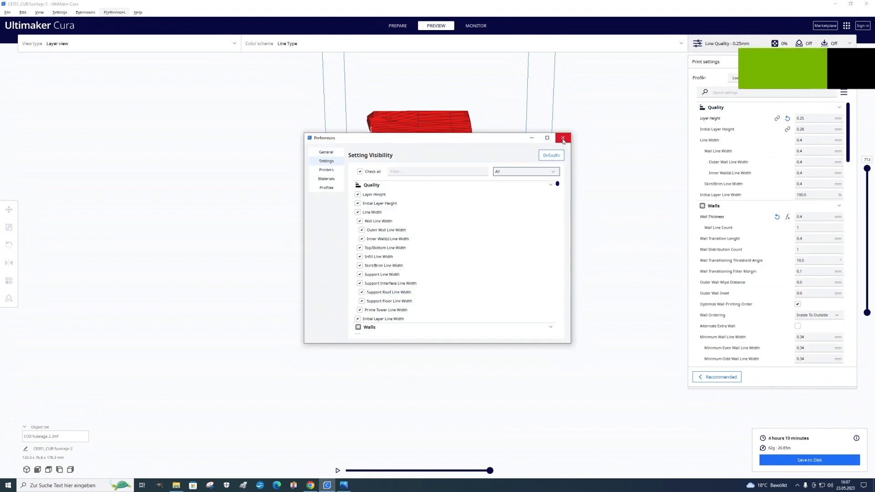
{"action": "left_click", "coordinate": [562, 138]}
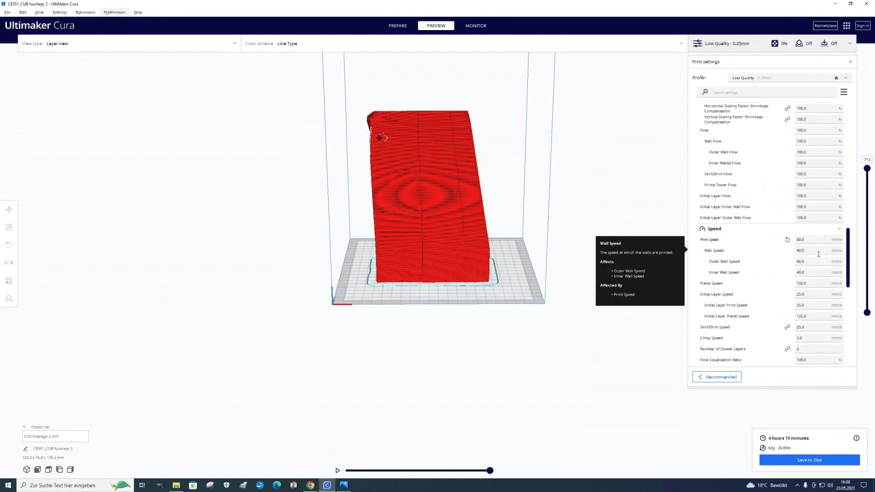
{"action": "mouse_move", "coordinate": [818, 286]}
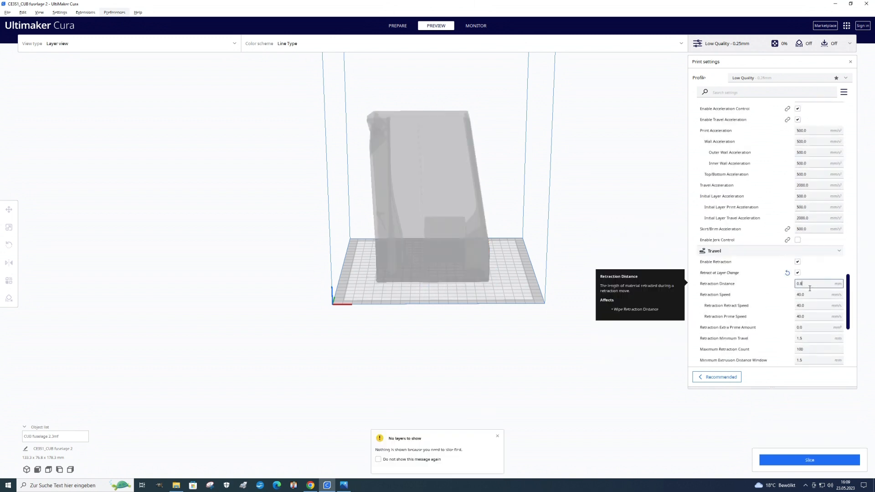
{"action": "type", "text": "0.01"}
{"action": "left_click", "coordinate": [818, 328]}
{"action": "type", "text": "0.4"}
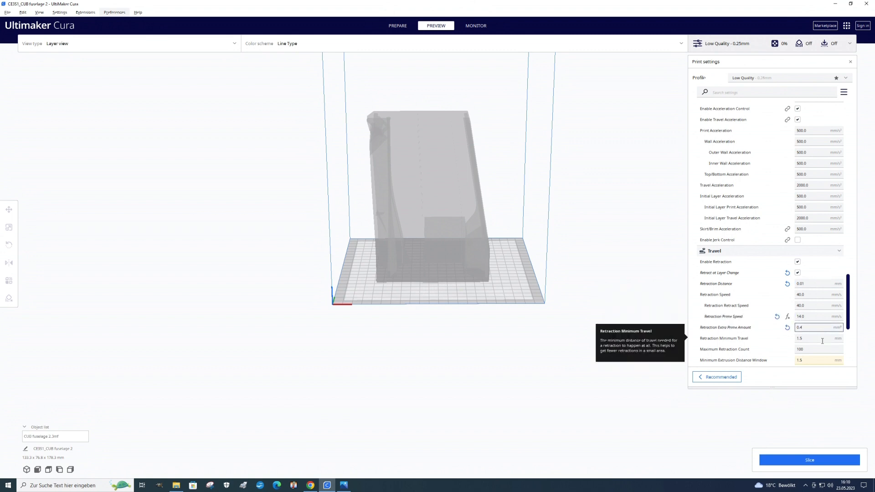
{"action": "mouse_move", "coordinate": [818, 333]}
{"action": "type", "text": "90"}
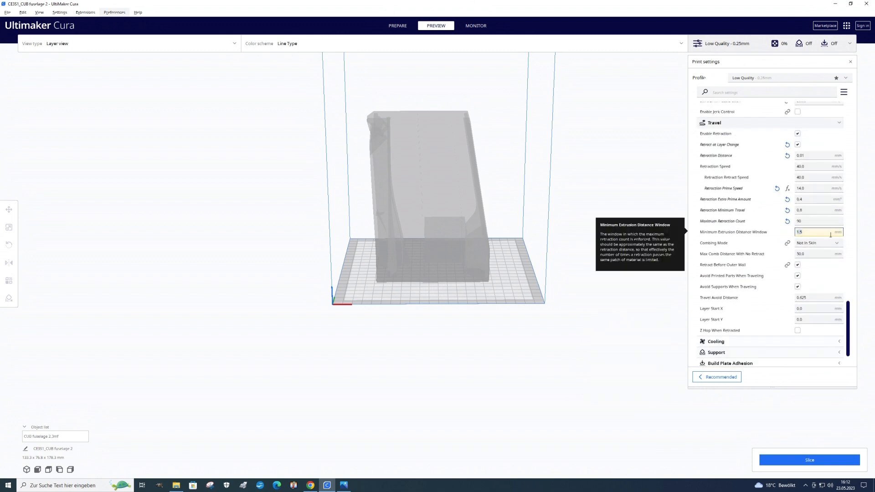
Set combing mode to All and move down to the cooling settings.
{"action": "left_click", "coordinate": [817, 242]}
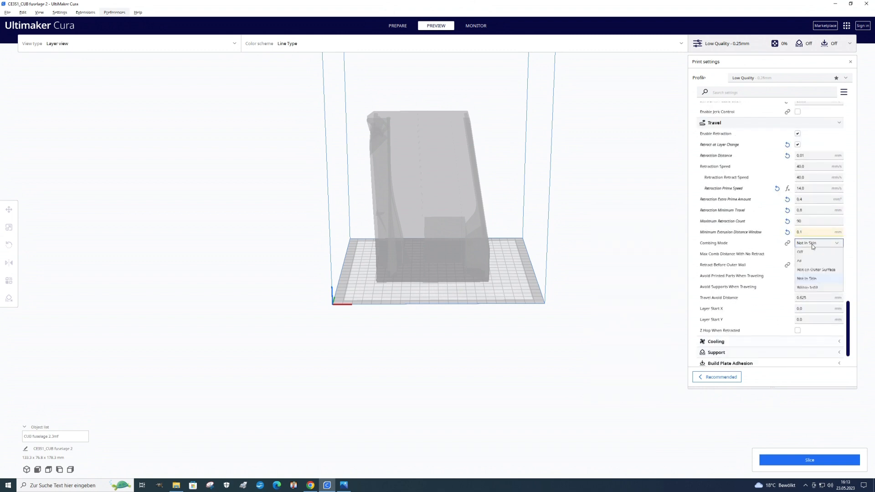
{"action": "left_click", "coordinate": [799, 260]}
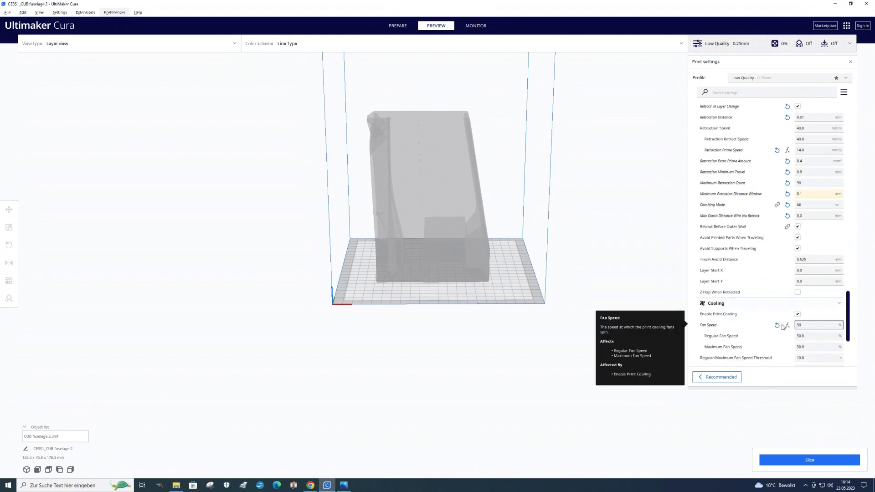
{"action": "scroll", "scroll_direction": "down", "scroll_amount": 3}
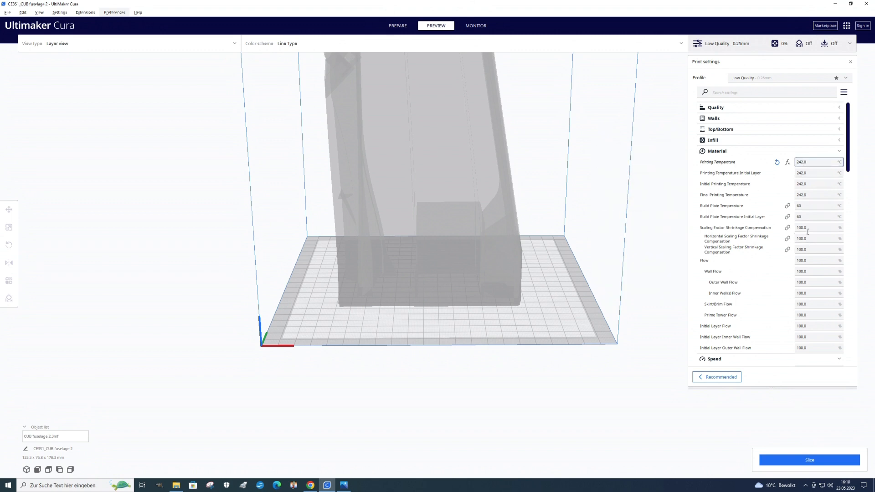
Set the material flow to 65%, carried through wall, infill, skirt and prime tower flows.
{"action": "type", "text": "65.0"}
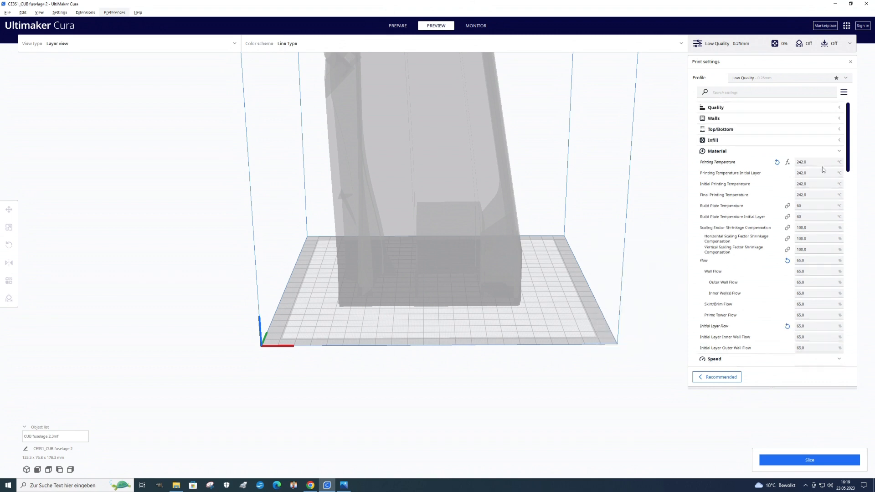
{"action": "scroll", "scroll_direction": "down", "scroll_amount": 3}
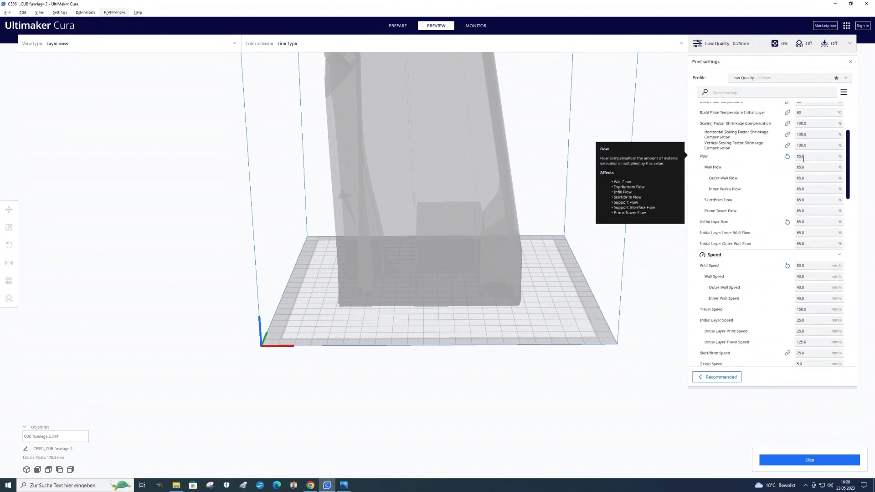
{"action": "mouse_move", "coordinate": [800, 159]}
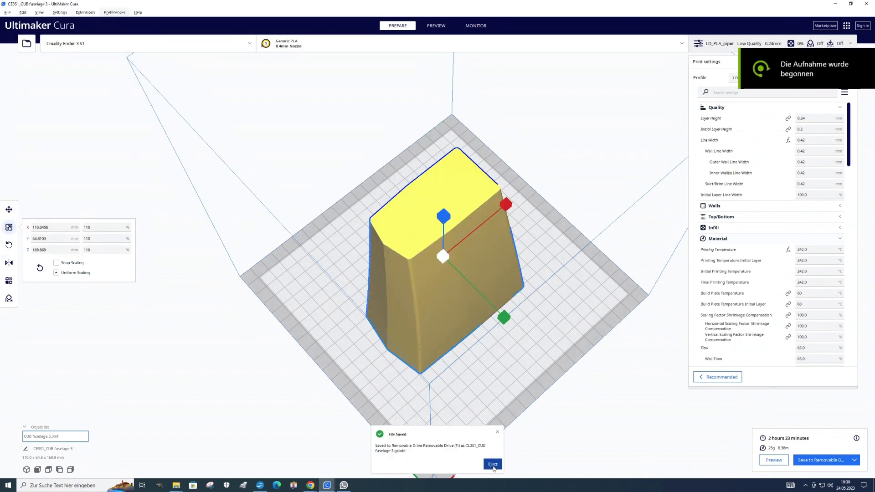
Eject the SD card after saving the fuselage 3 G-code.
{"action": "left_click", "coordinate": [493, 464]}
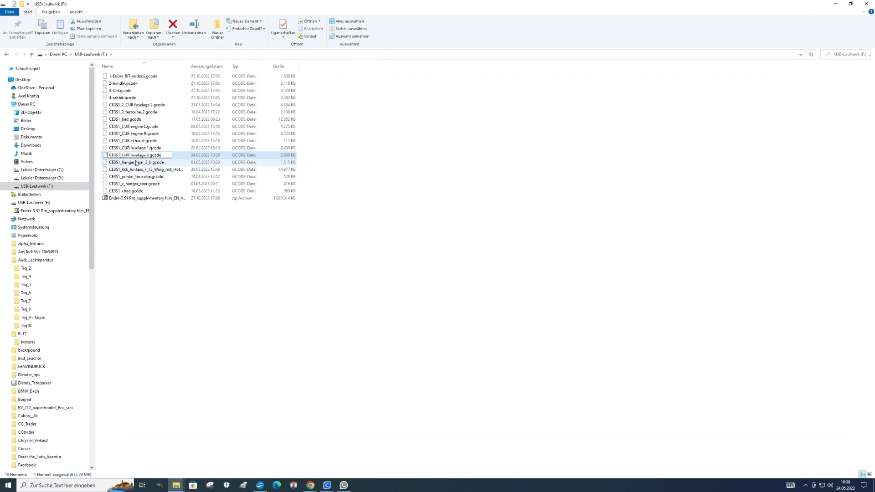
Browse the USB drive (F:) to verify the fuselage 3 .gcode file is there.
{"action": "double_click", "coordinate": [137, 155]}
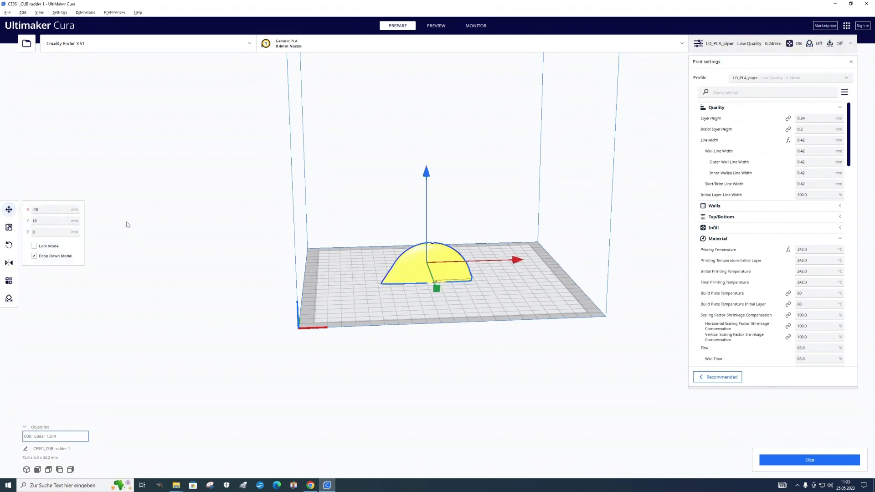
Scale rudder part 1 uniformly to 110%, about 82.5 × 6.6 × 36.5 mm.
{"action": "left_click", "coordinate": [8, 226]}
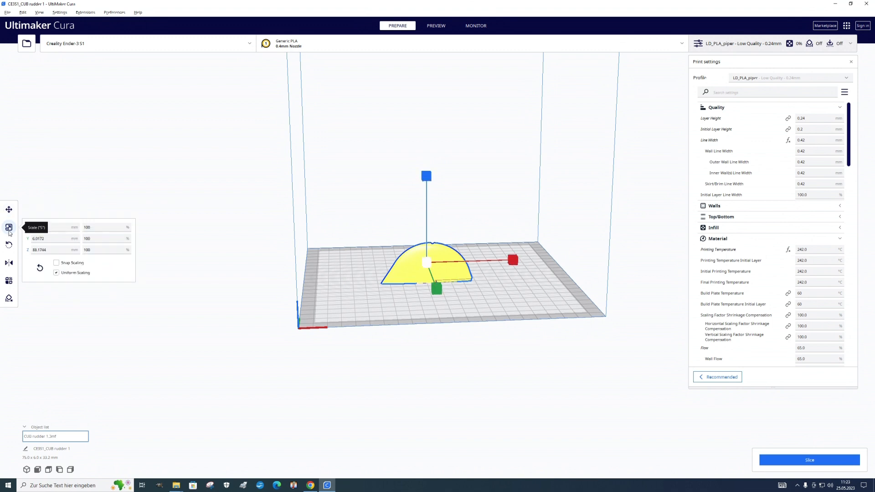
{"action": "left_click", "coordinate": [105, 227]}
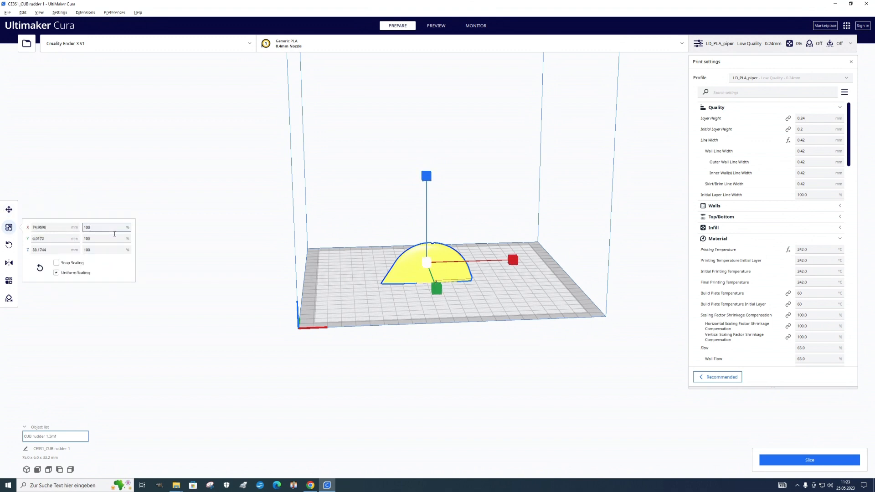
{"action": "type", "text": "1"}
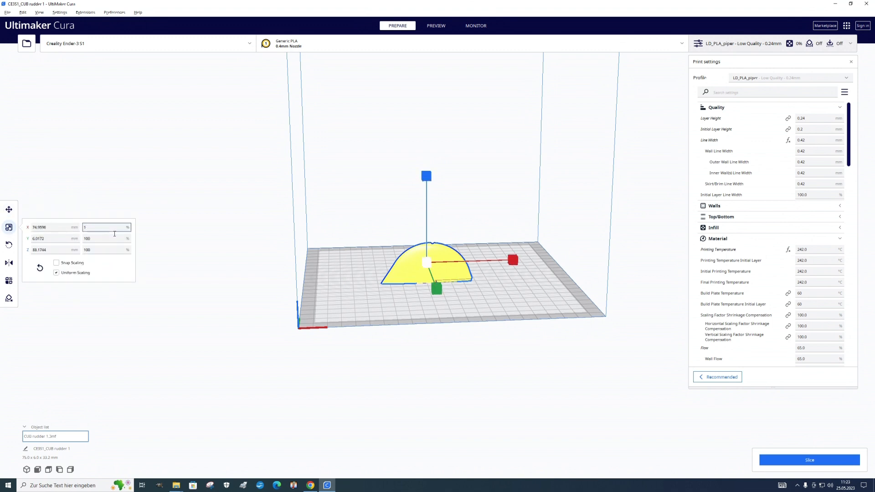
{"action": "type", "text": "110"}
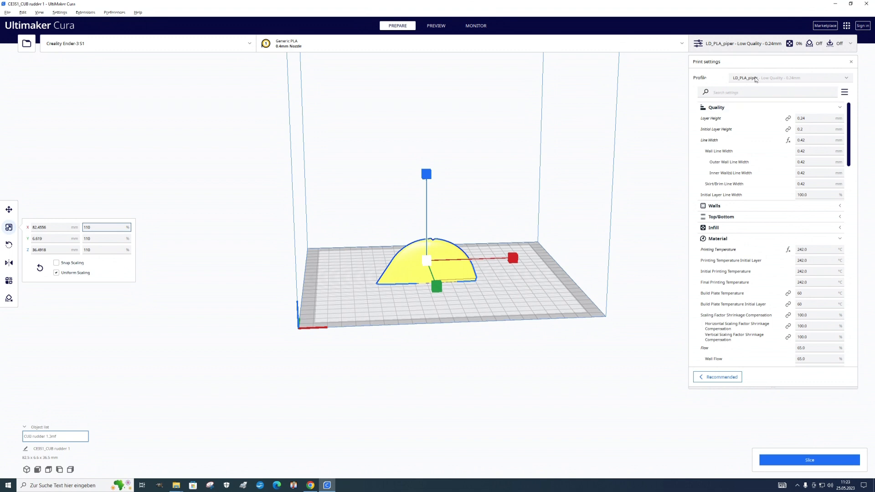
{"action": "mouse_move", "coordinate": [799, 448]}
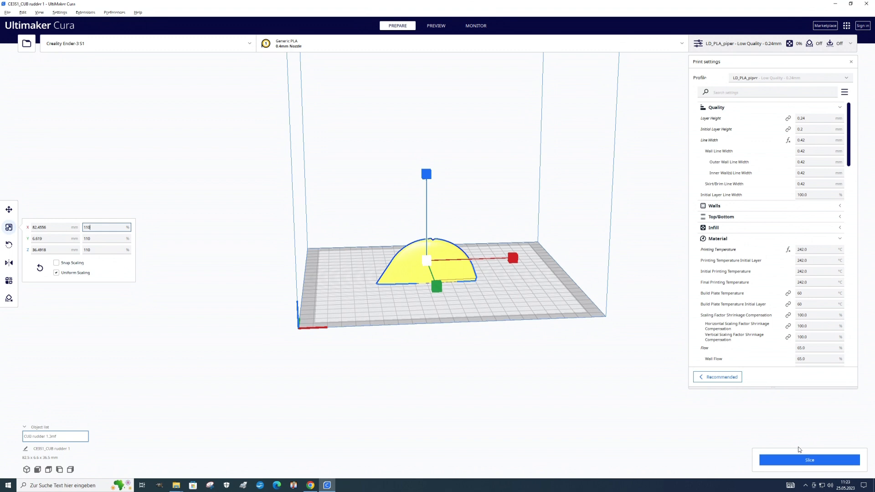
{"action": "mouse_move", "coordinate": [810, 462]}
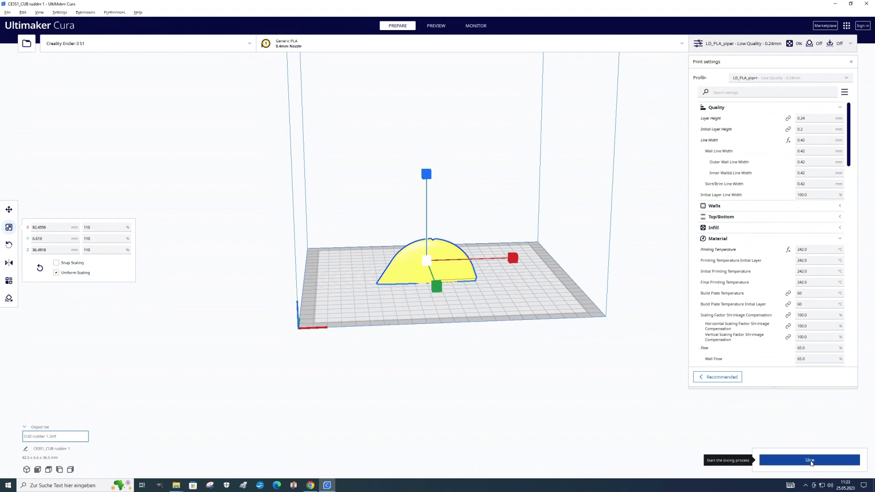
Slice the enlarged rudder (12-minute estimate), save its G-code to the SD card and eject it.
{"action": "left_click", "coordinate": [807, 459]}
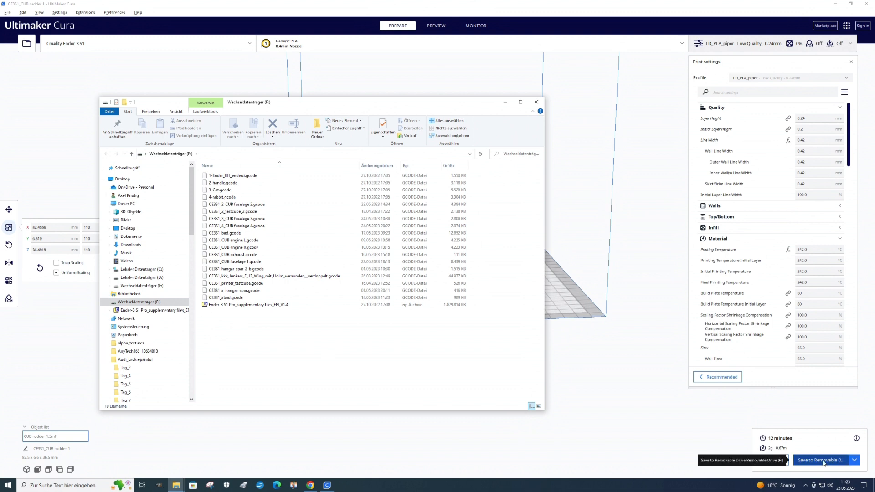
{"action": "left_click", "coordinate": [824, 460]}
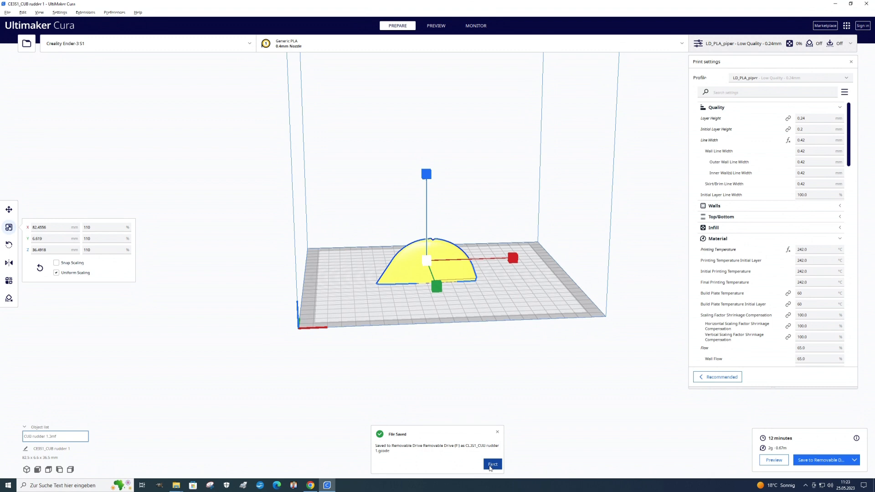
{"action": "left_click", "coordinate": [492, 464]}
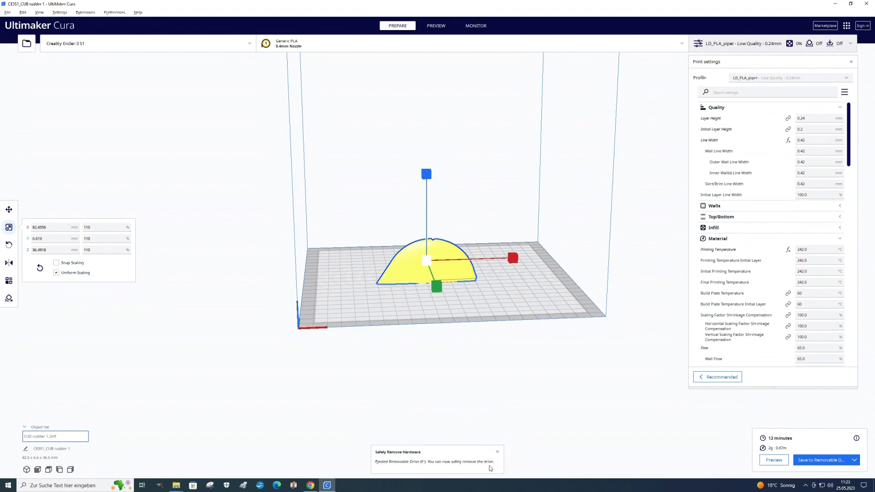
Dismiss the eject notice, close print settings and switch to the layer preview.
{"action": "left_click", "coordinate": [497, 452]}
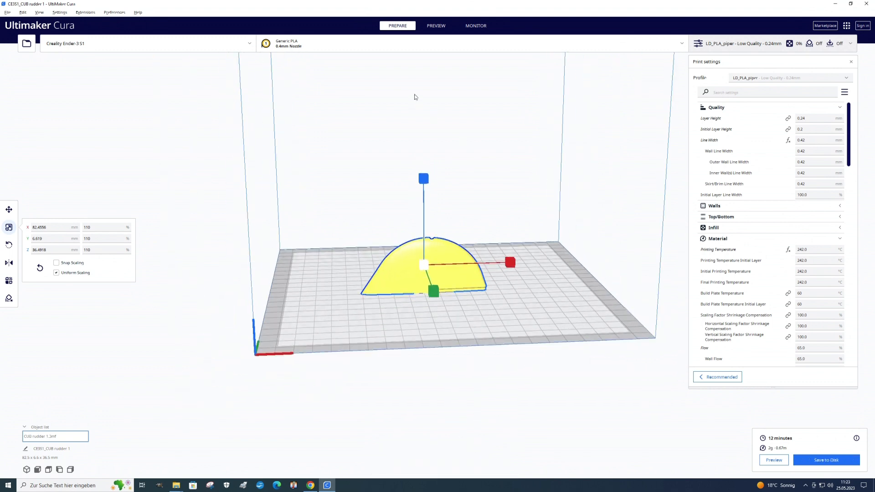
{"action": "mouse_move", "coordinate": [839, 67]}
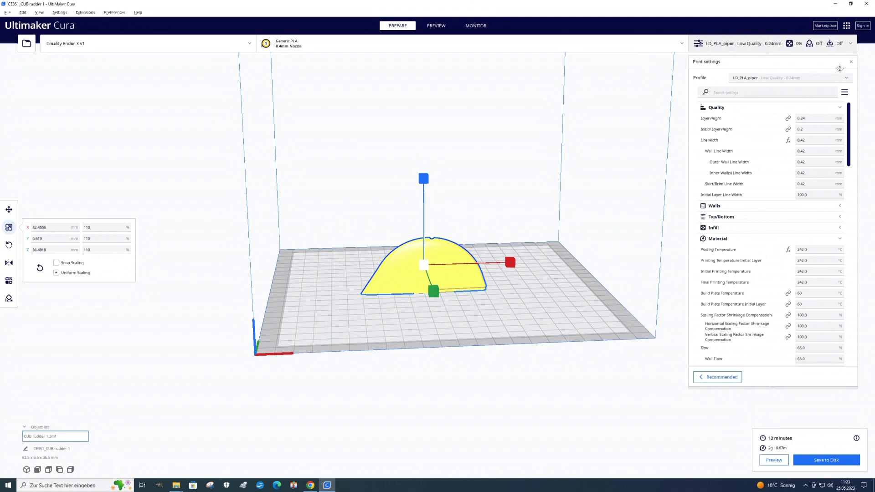
{"action": "left_click", "coordinate": [850, 61]}
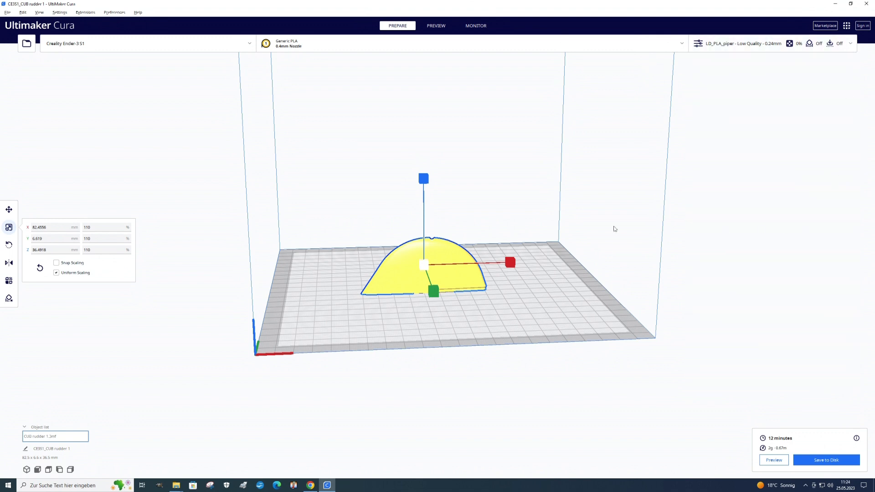
{"action": "mouse_move", "coordinate": [430, 41]}
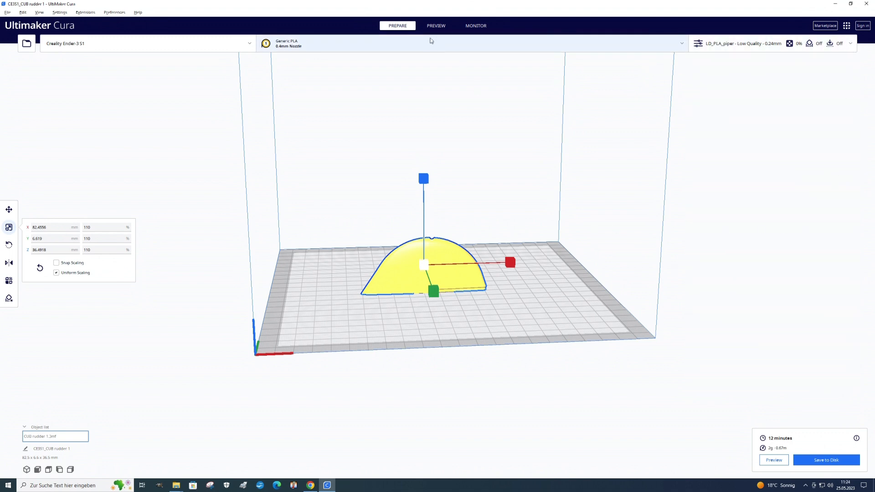
{"action": "left_click", "coordinate": [436, 26]}
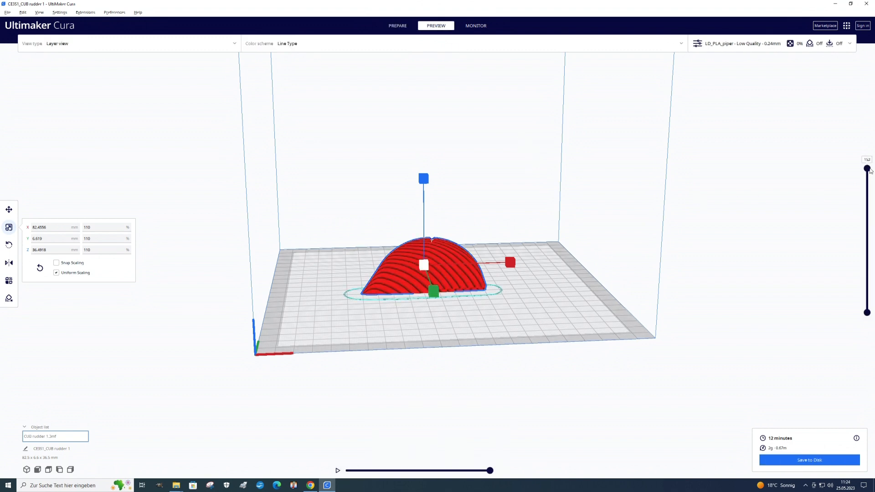
Step the rudder preview down to layer 74 and orbit to inspect the toolpaths from above.
{"action": "left_click_drag", "start_coordinate": [867, 168], "coordinate": [867, 196]}
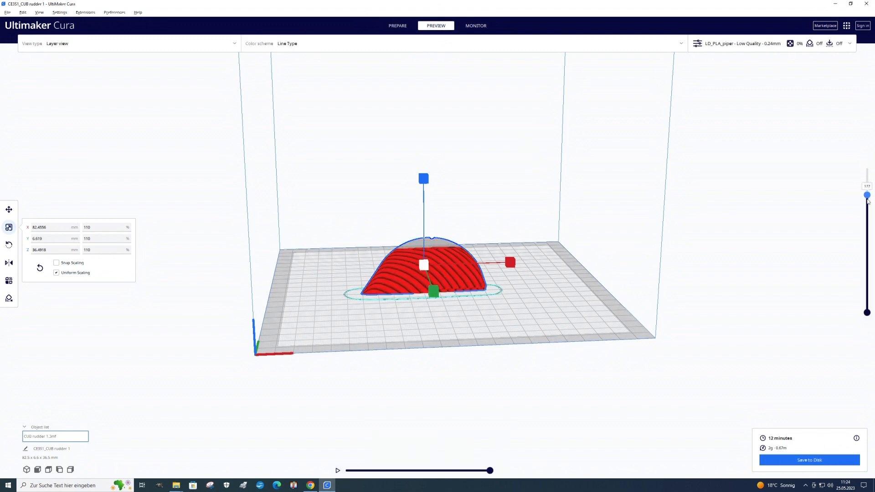
{"action": "left_click_drag", "start_coordinate": [867, 195], "coordinate": [867, 237]}
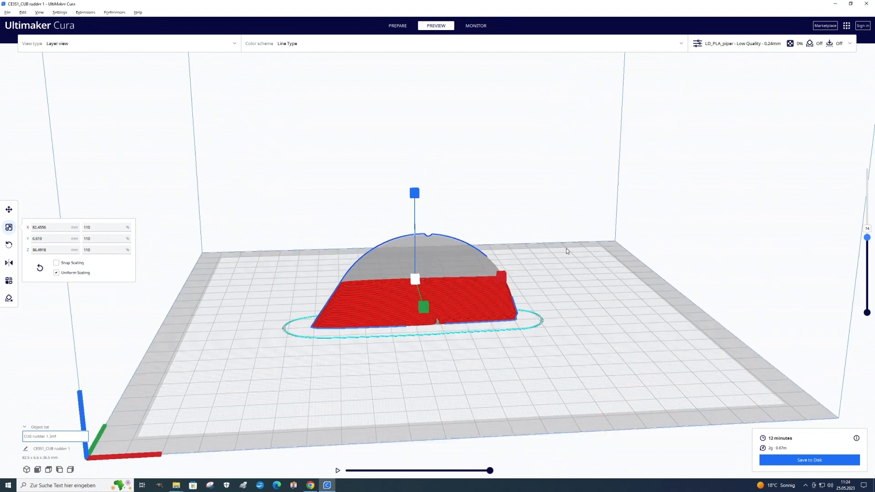
{"action": "left_click_drag", "start_coordinate": [565, 251], "coordinate": [532, 305]}
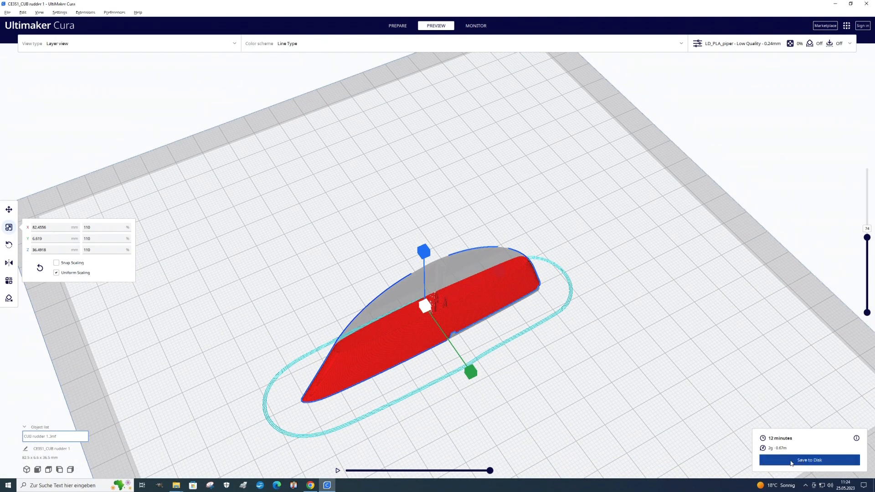
{"action": "mouse_move", "coordinate": [236, 311]}
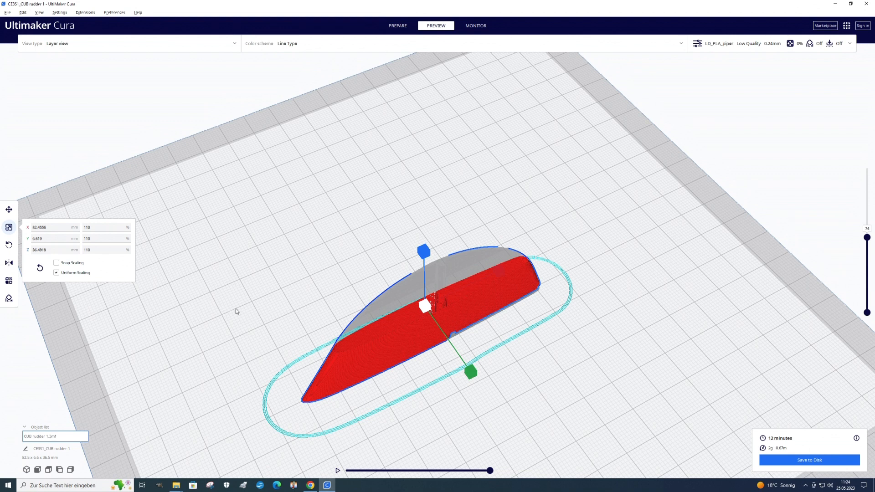
{"action": "mouse_move", "coordinate": [172, 273]}
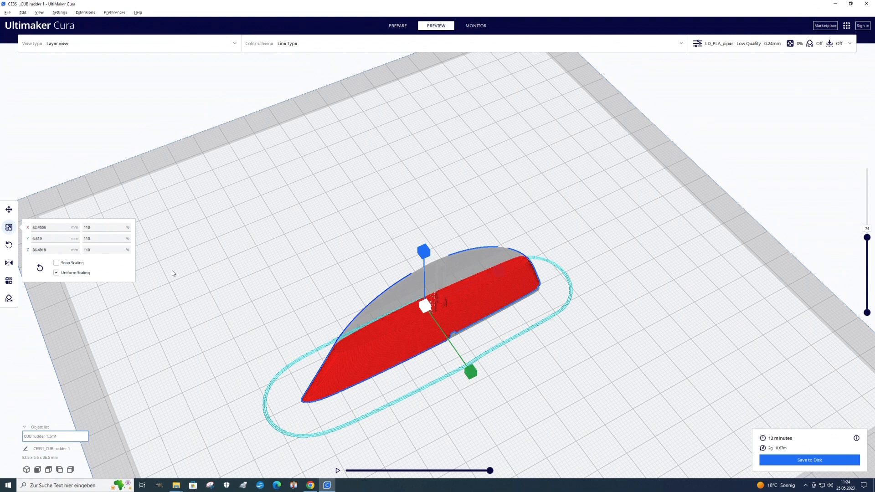